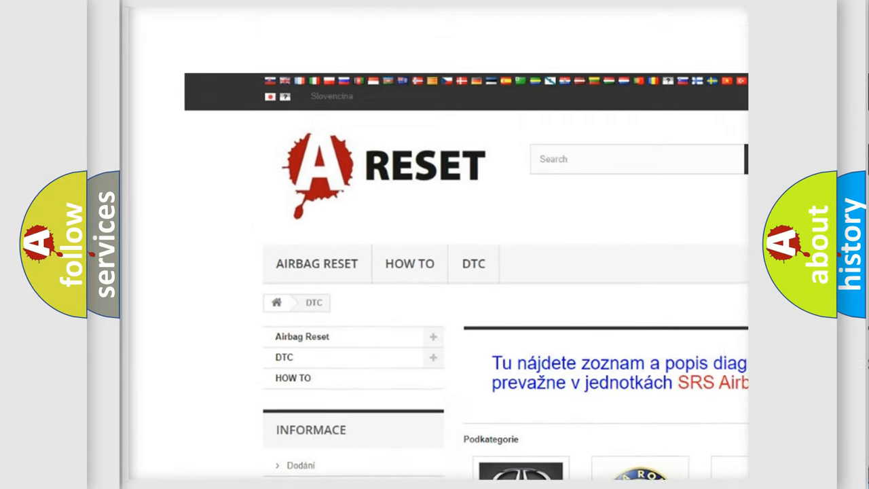
Step: Navigate from the brand grid to the Jeep DTC page and browse its code list (14 through B1)
{"action": "scroll", "scroll_direction": "down", "scroll_amount": 3}
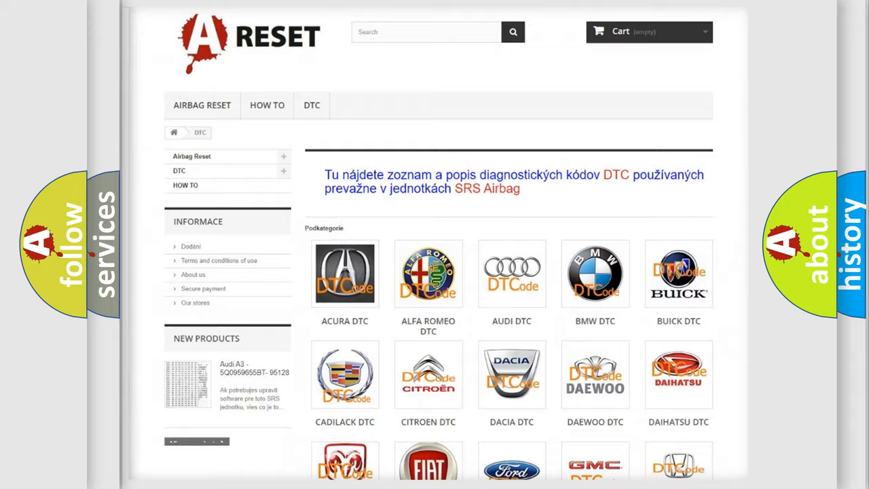
{"action": "scroll", "scroll_direction": "down", "scroll_amount": 3}
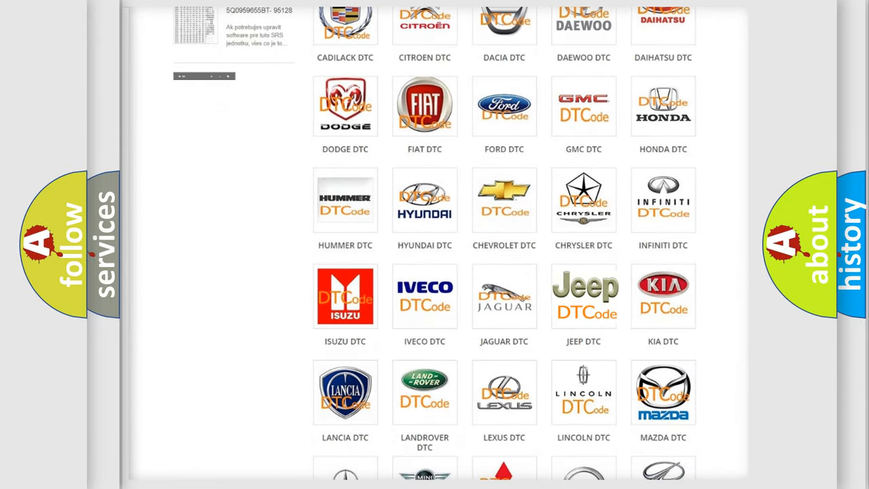
{"action": "left_click", "coordinate": [584, 297]}
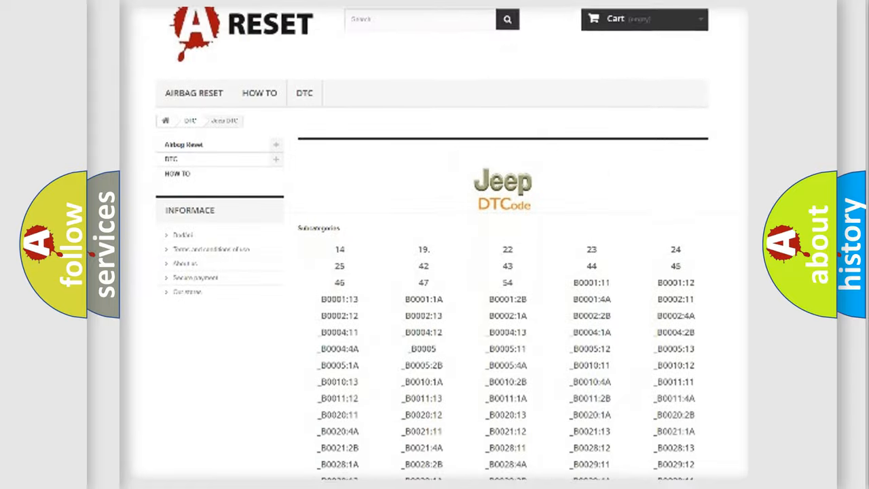
{"action": "scroll", "scroll_direction": "down", "scroll_amount": 3}
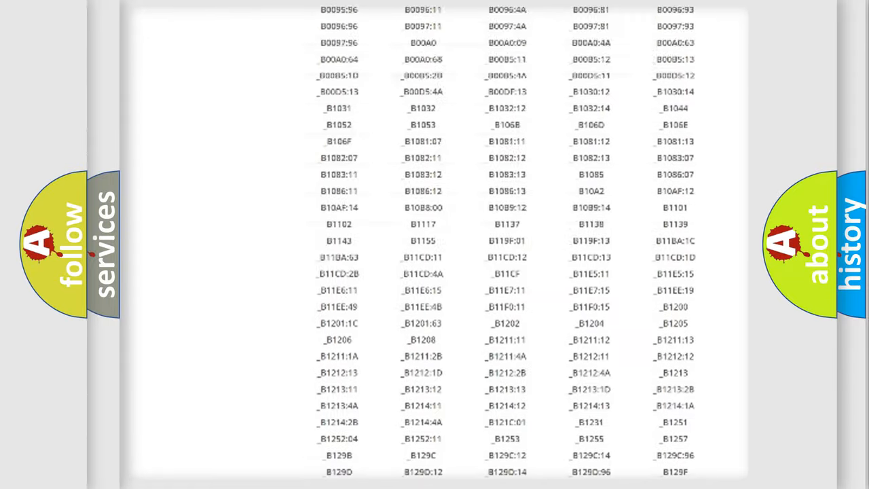
{"action": "scroll", "scroll_direction": "up", "scroll_amount": 3}
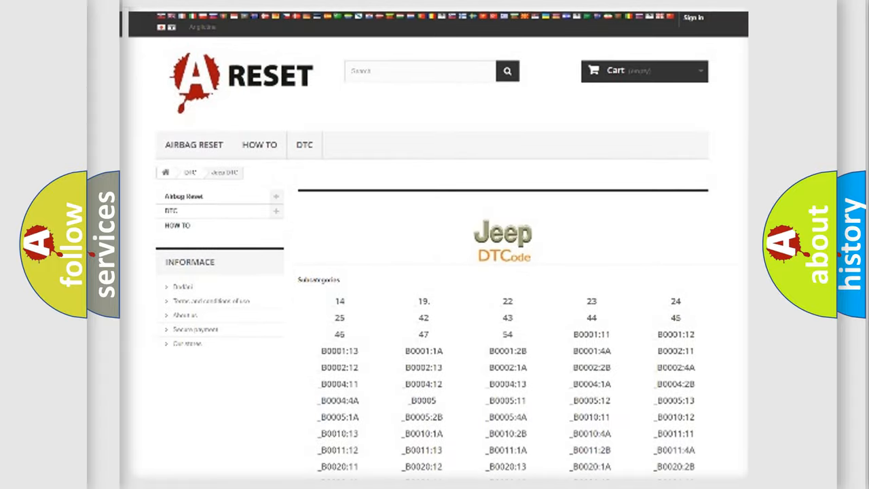